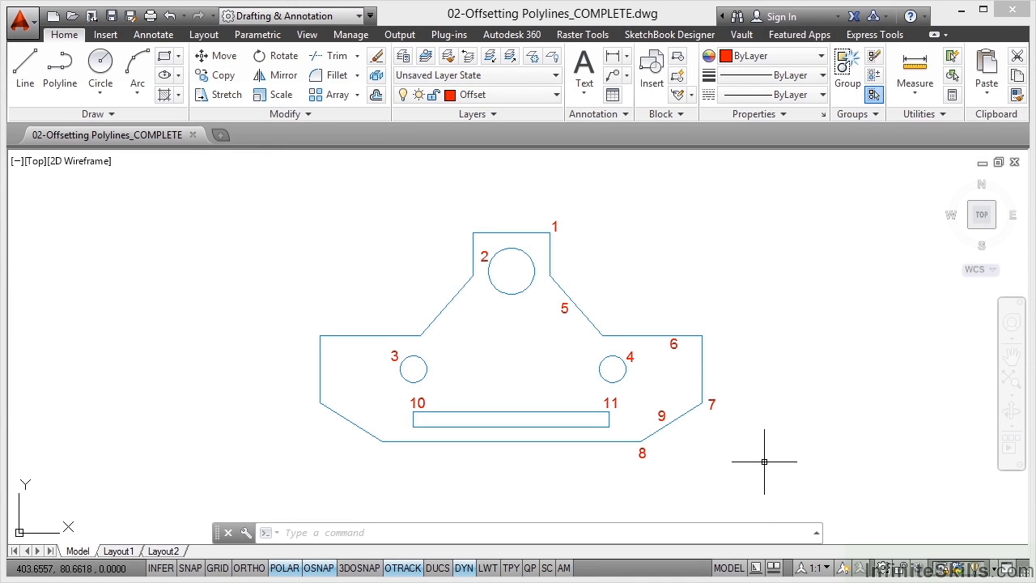
mouse_move(765, 462)
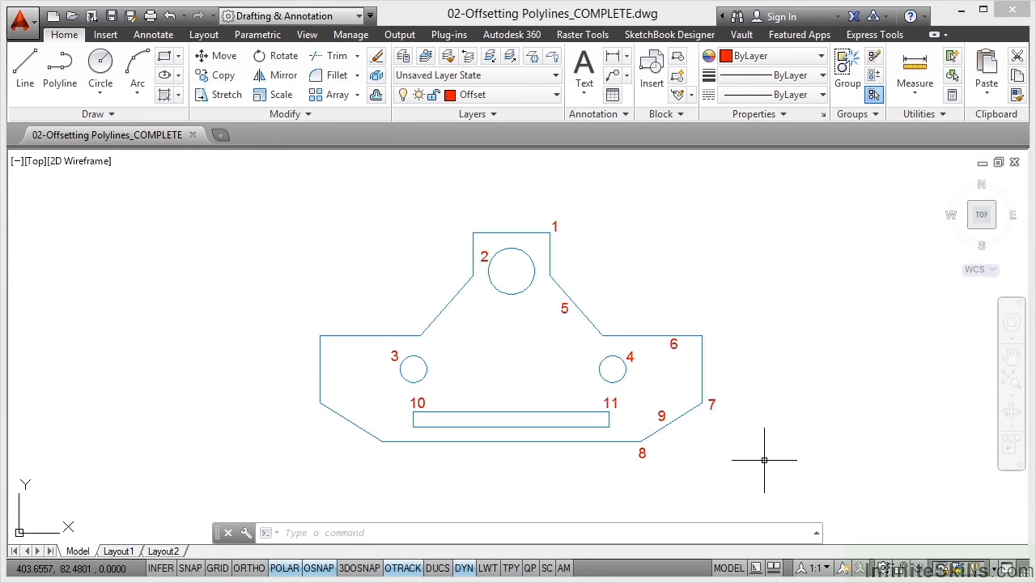
mouse_move(493, 208)
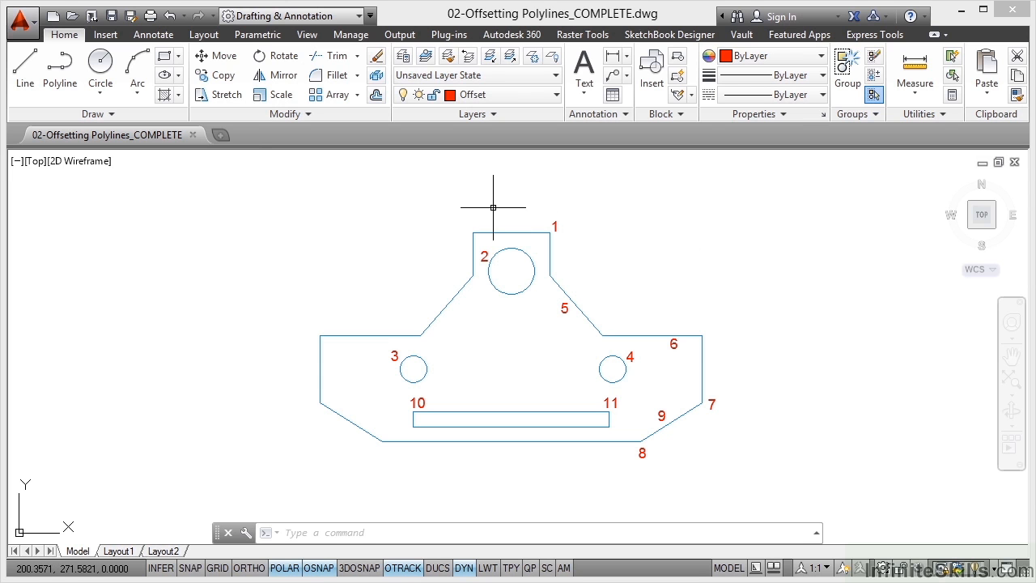
mouse_move(469, 230)
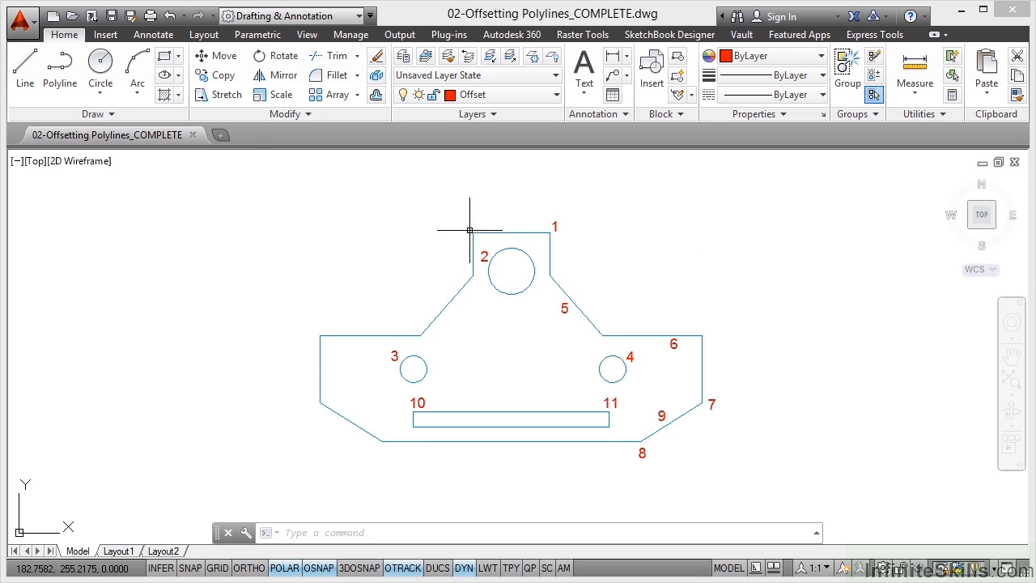
mouse_move(524, 218)
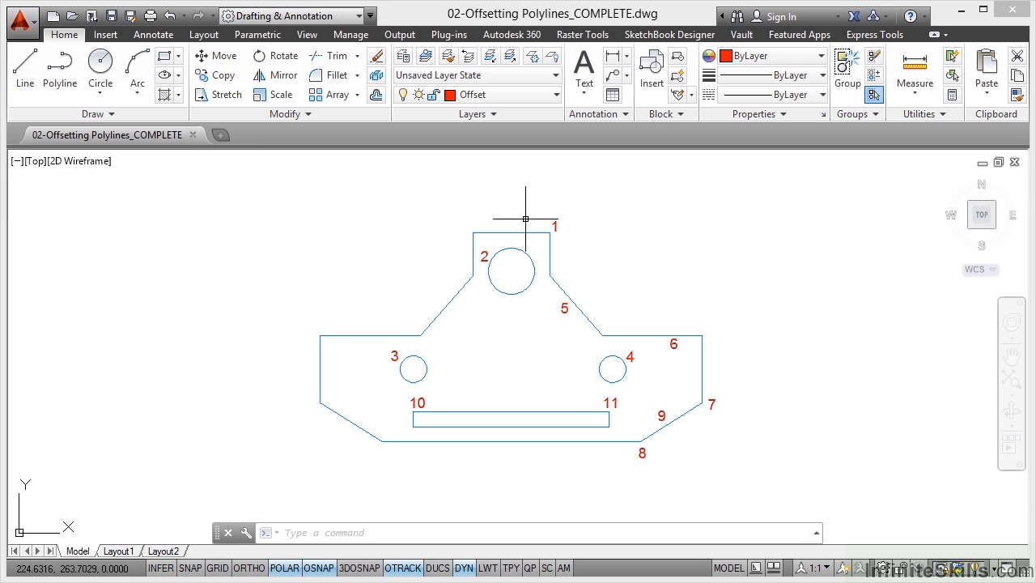
Select the gasket outline and keep Offset as the current layer.
left_click(515, 234)
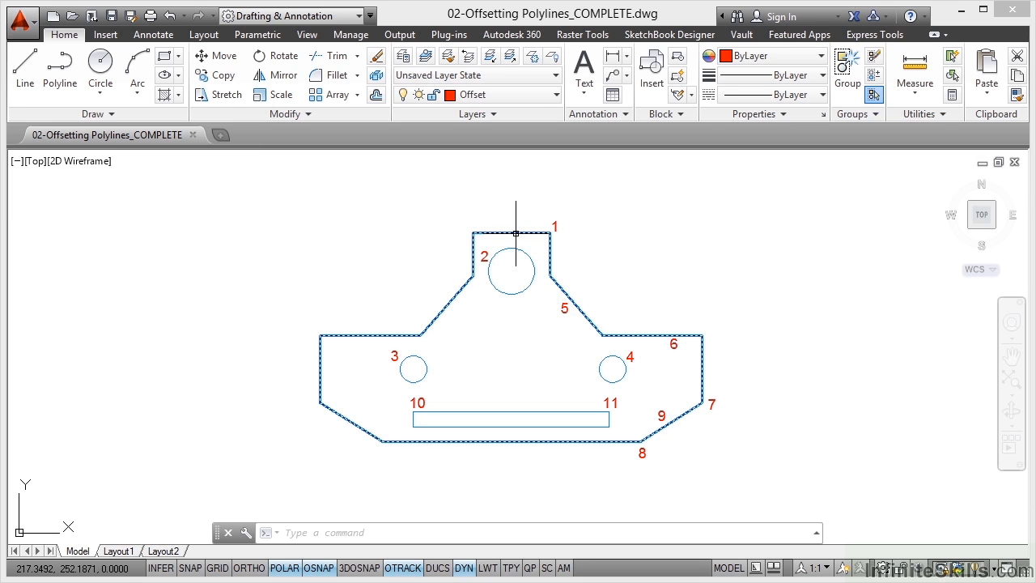
mouse_move(513, 233)
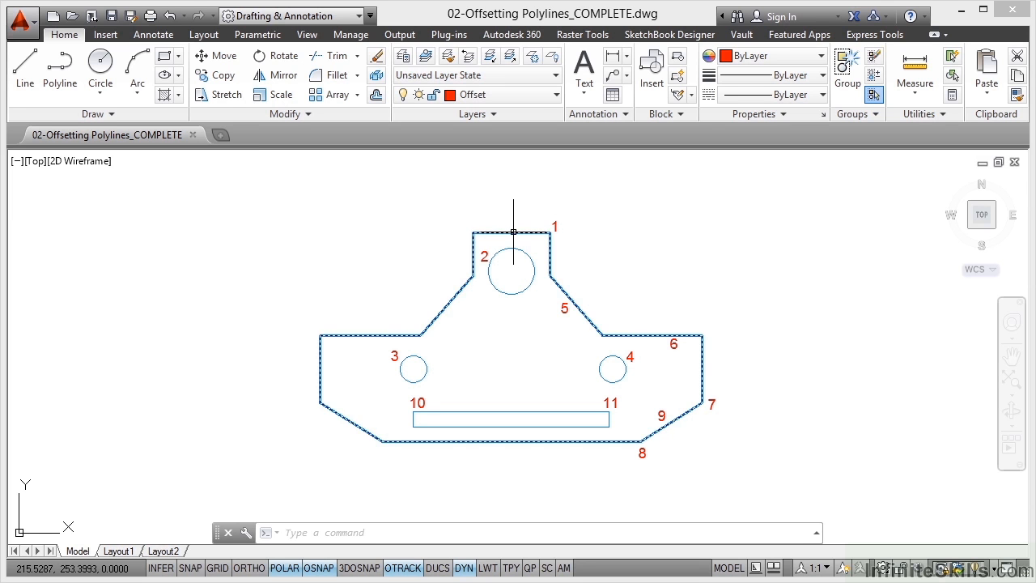
mouse_move(476, 246)
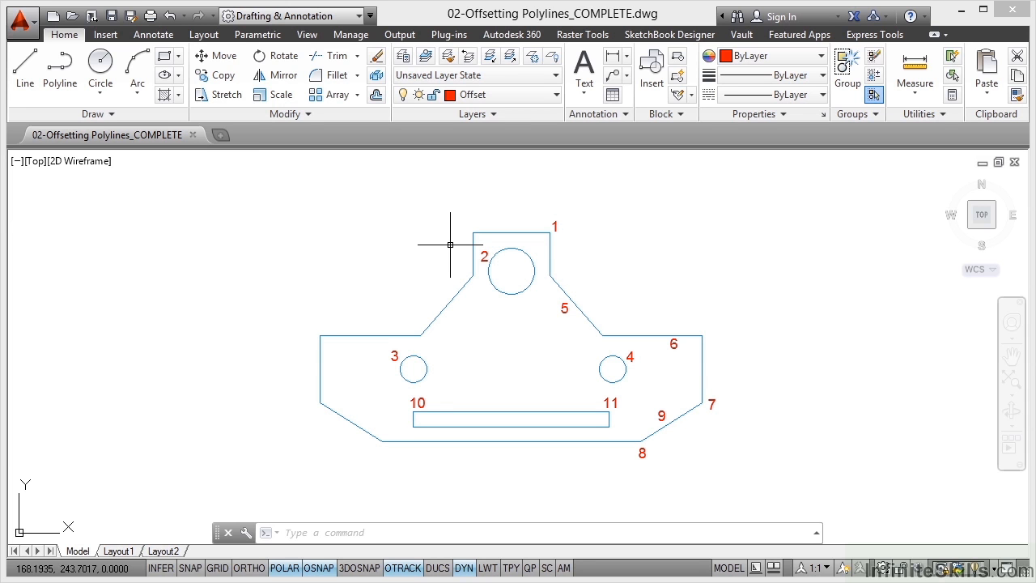
mouse_move(489, 94)
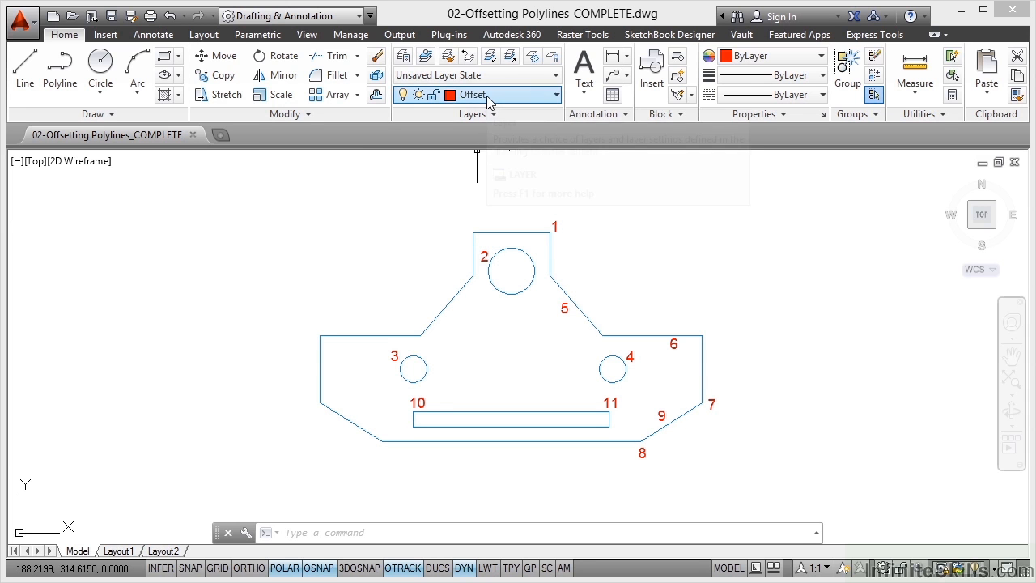
mouse_move(446, 152)
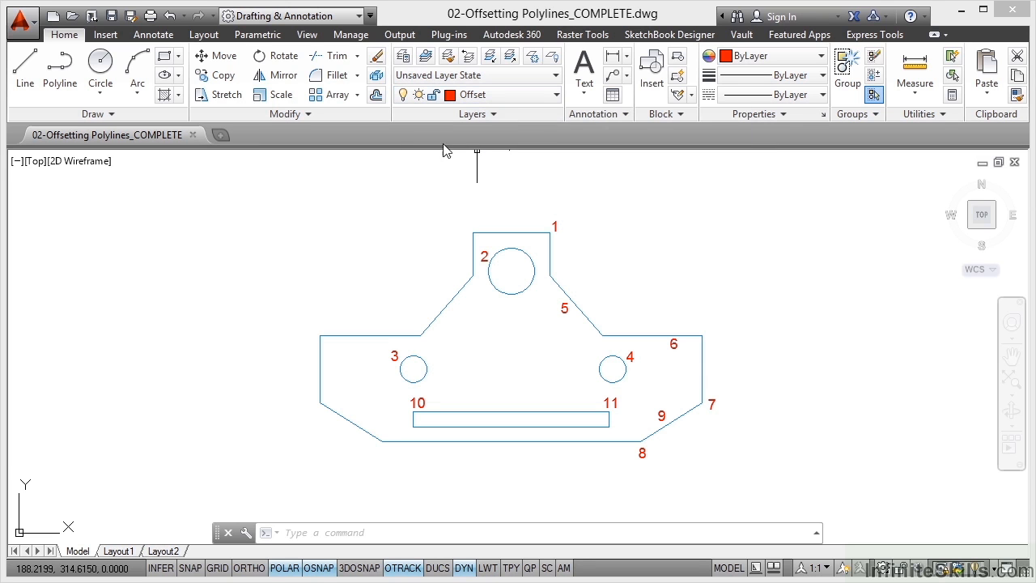
mouse_move(511, 194)
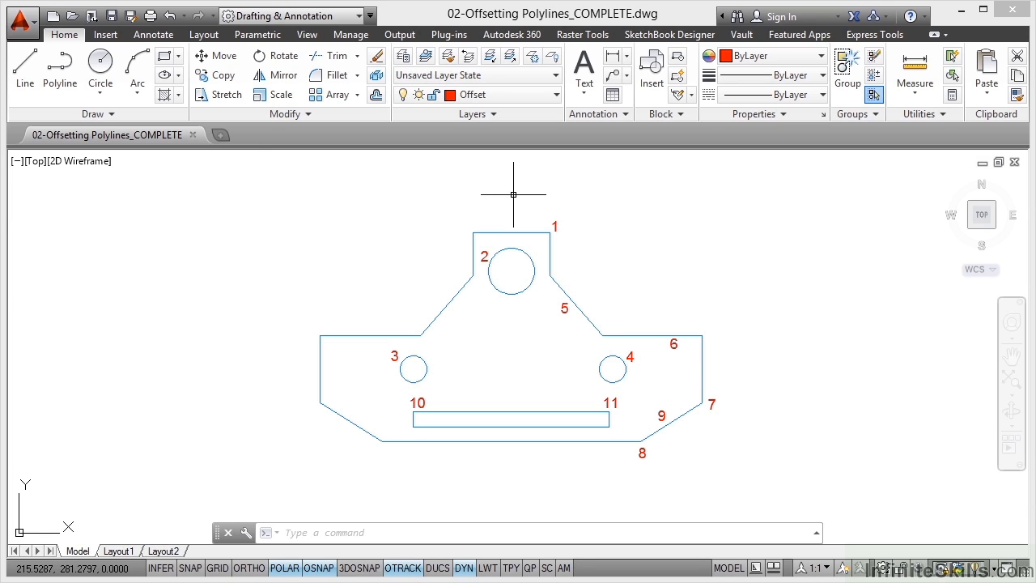
mouse_move(507, 210)
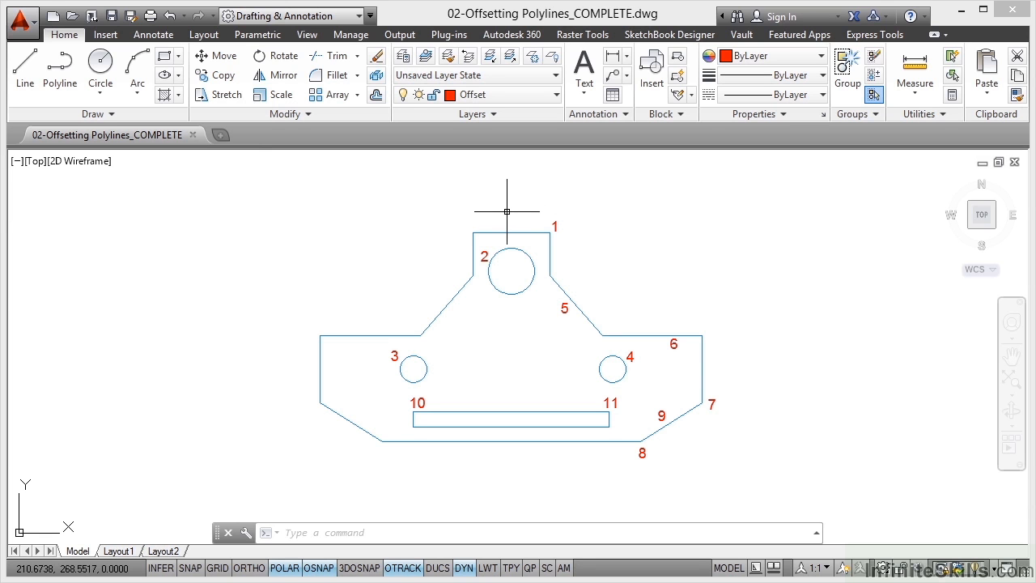
mouse_move(502, 220)
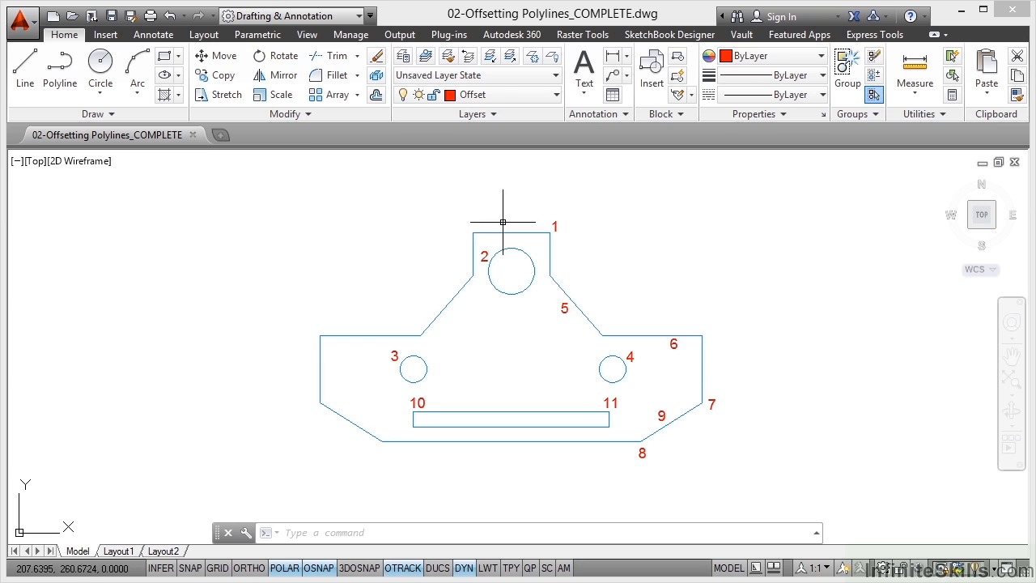
mouse_move(502, 218)
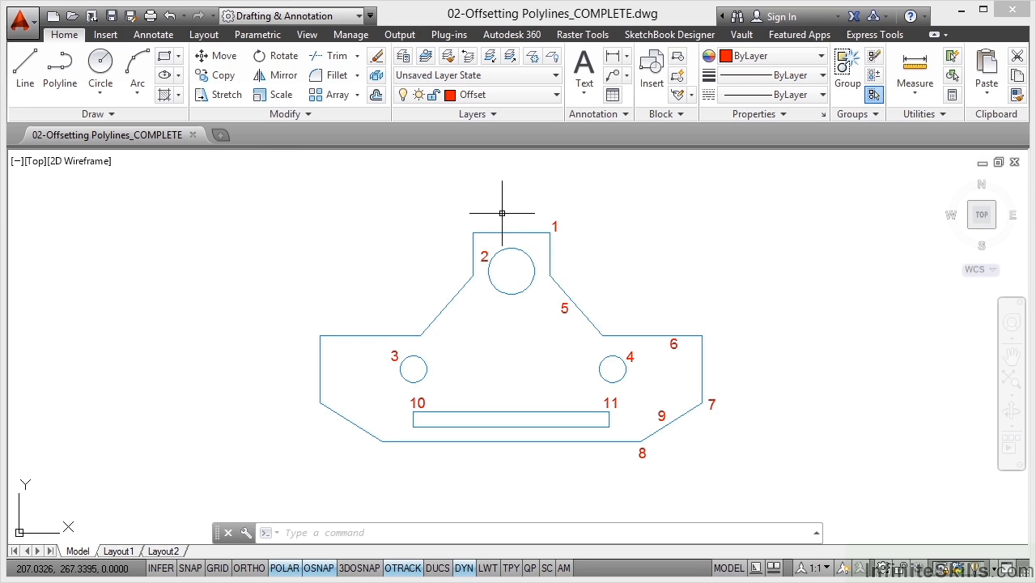
left_click(502, 233)
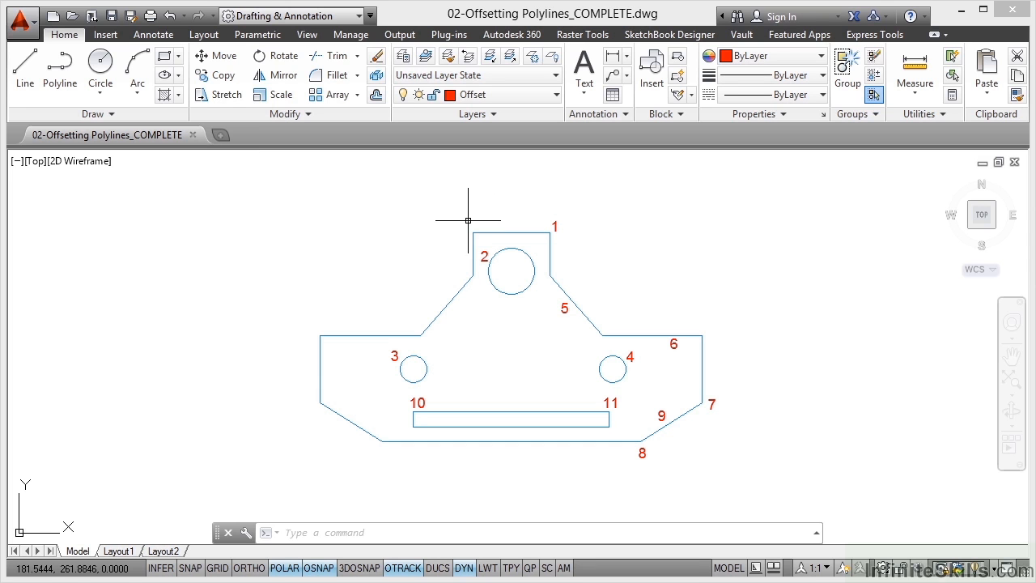
mouse_move(359, 230)
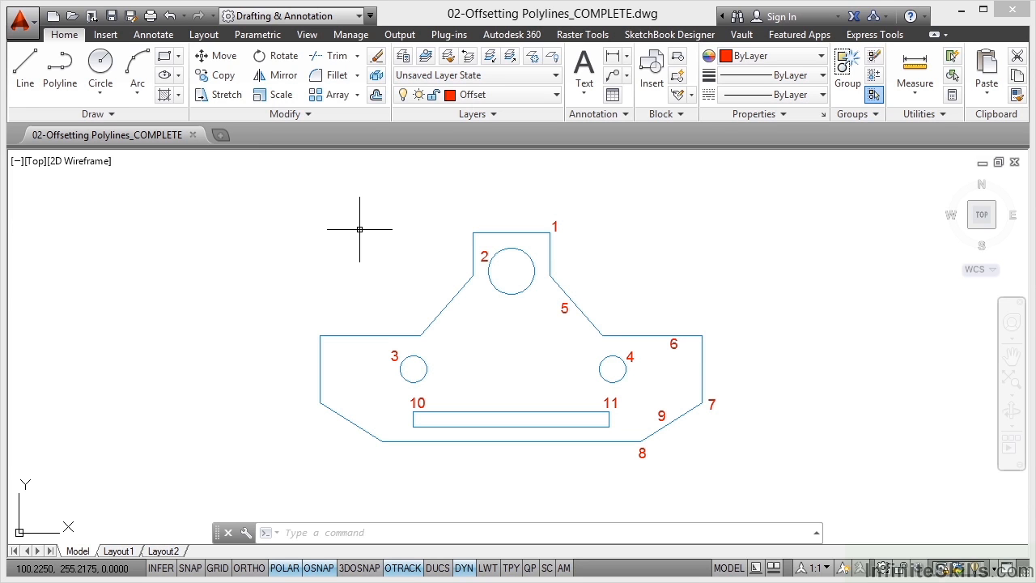
mouse_move(506, 160)
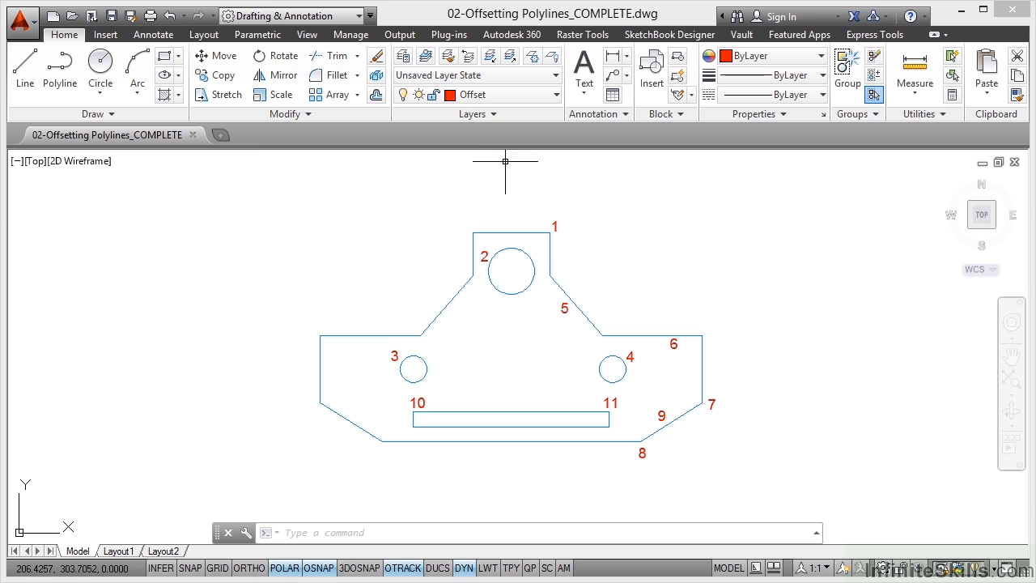
left_click(557, 94)
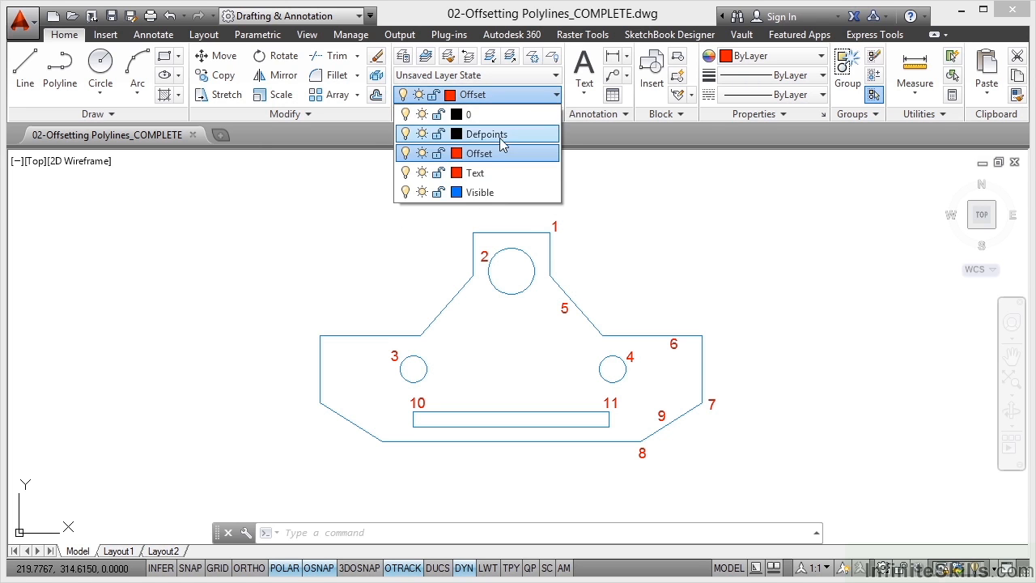
left_click(479, 152)
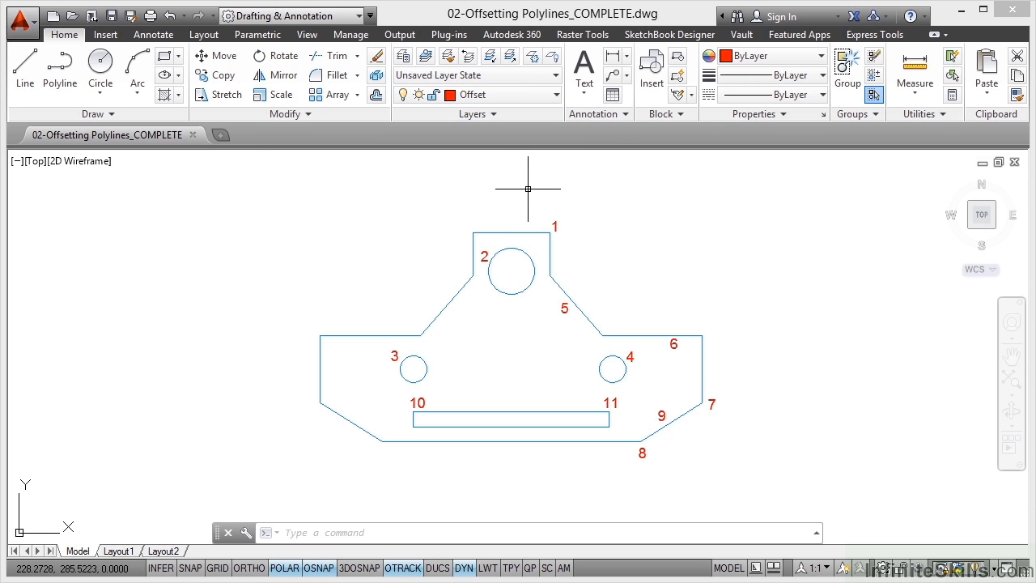
mouse_move(331, 188)
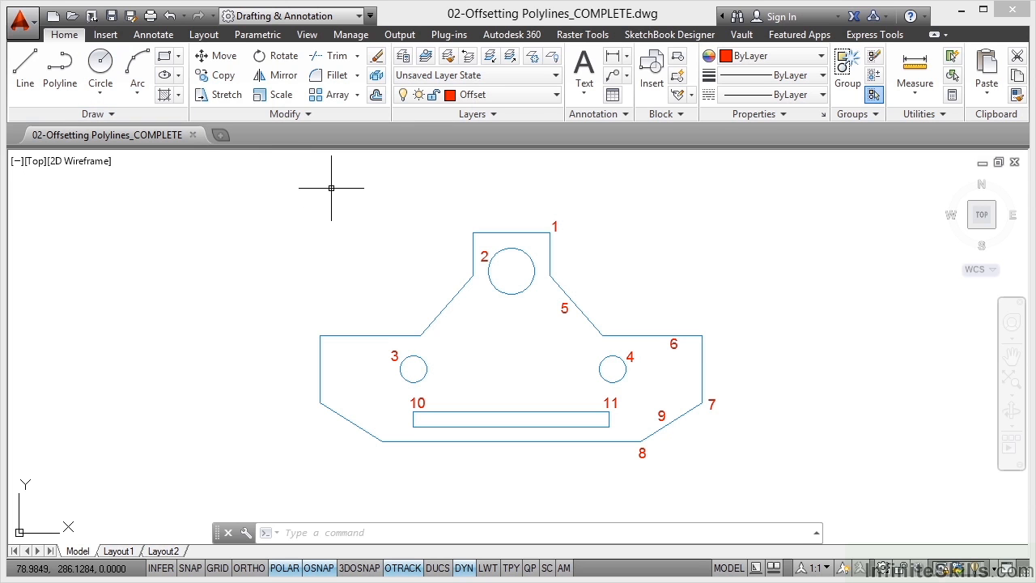
mouse_move(376, 96)
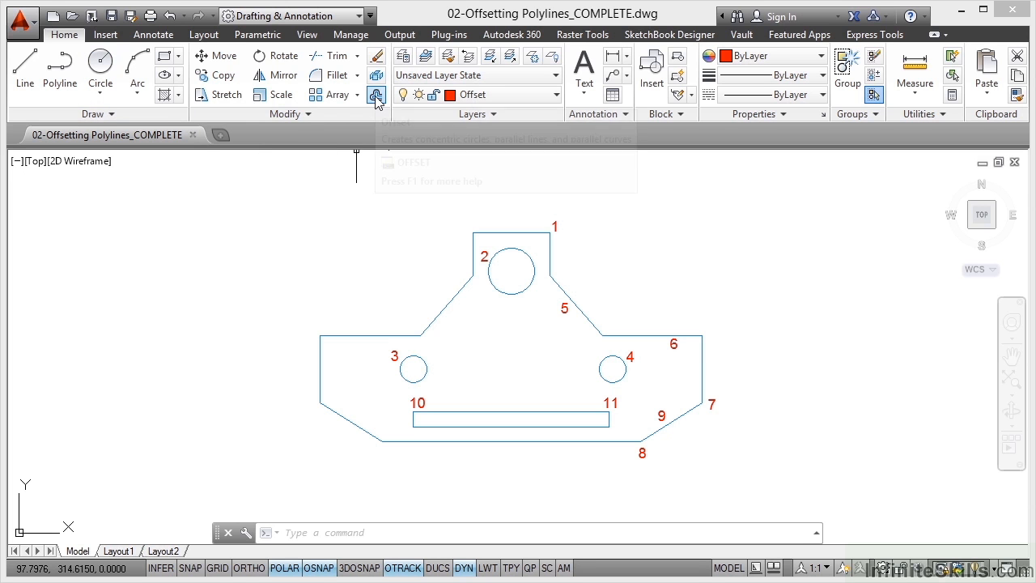
Start OFFSET with copies on the current layer and a distance of 20.
left_click(376, 94)
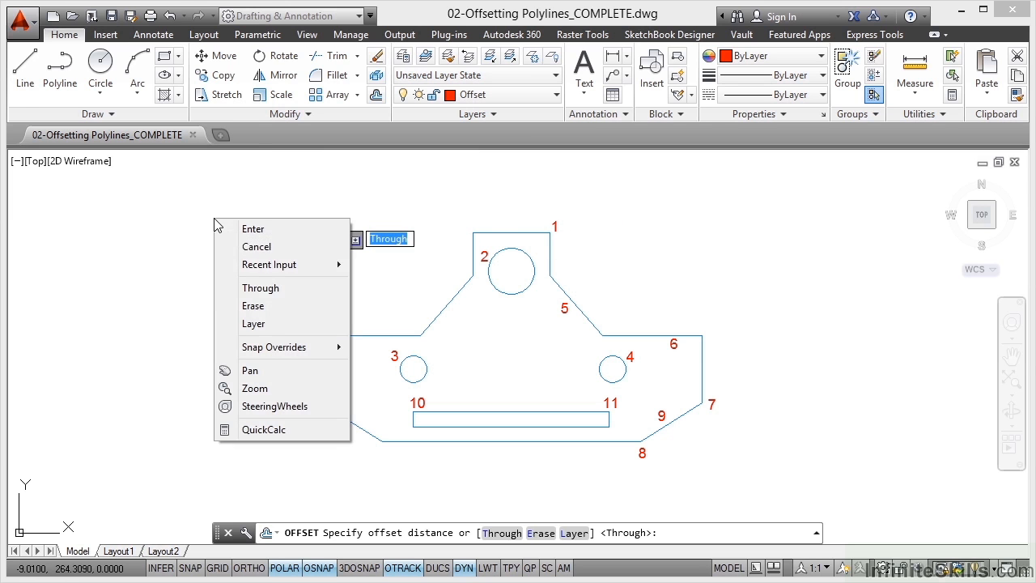
left_click(253, 324)
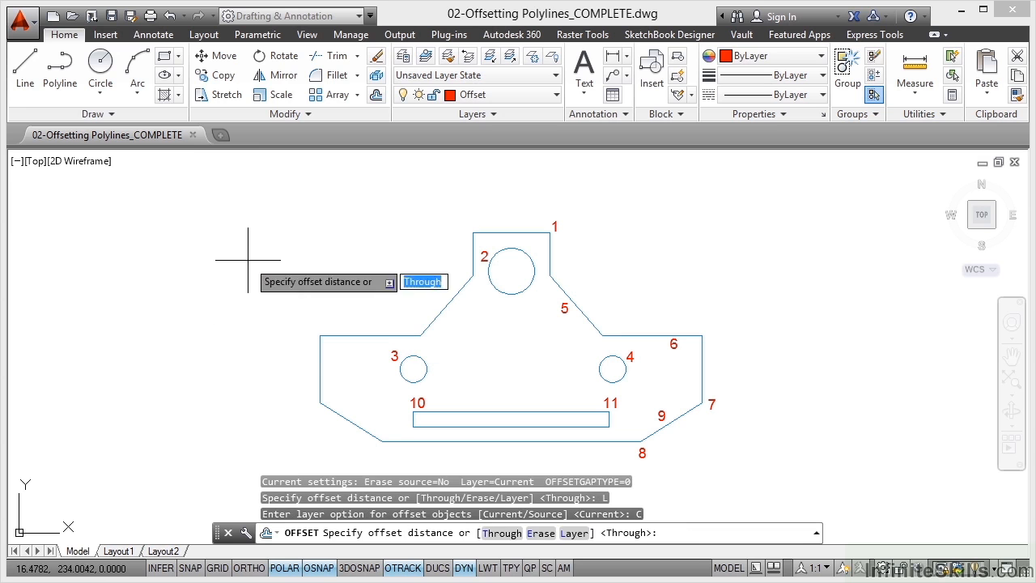
mouse_move(251, 220)
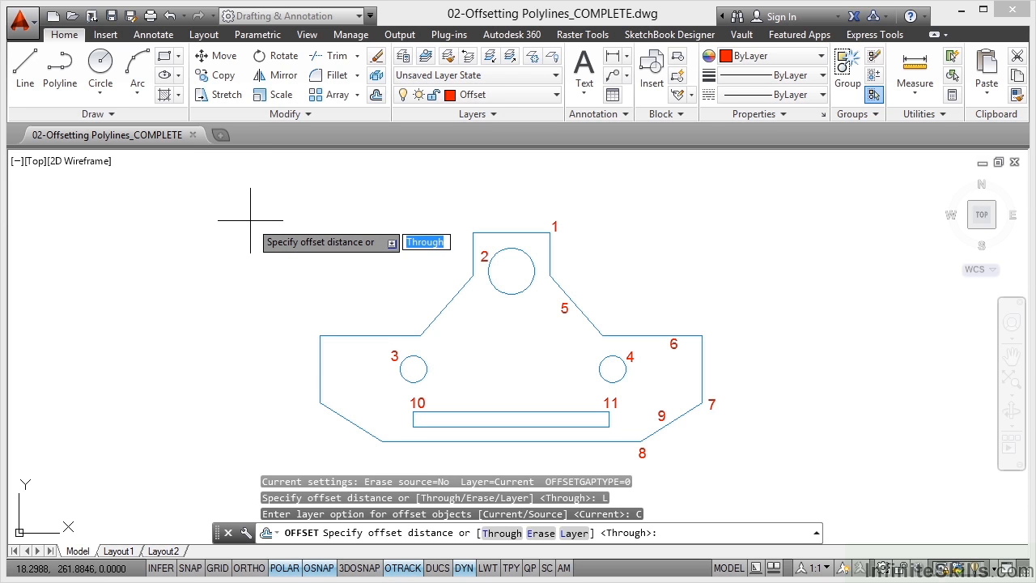
type("20")
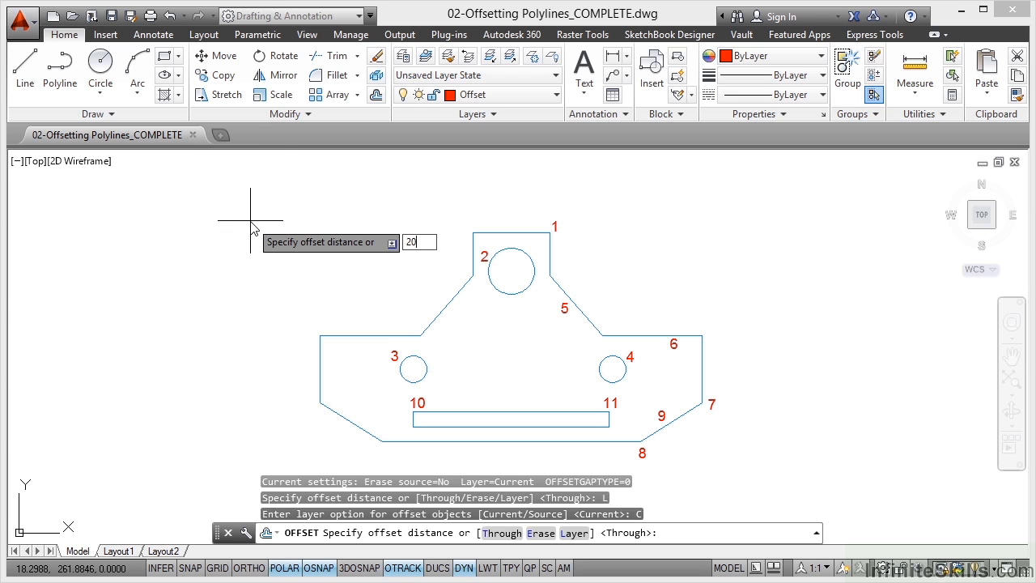
key("Return")
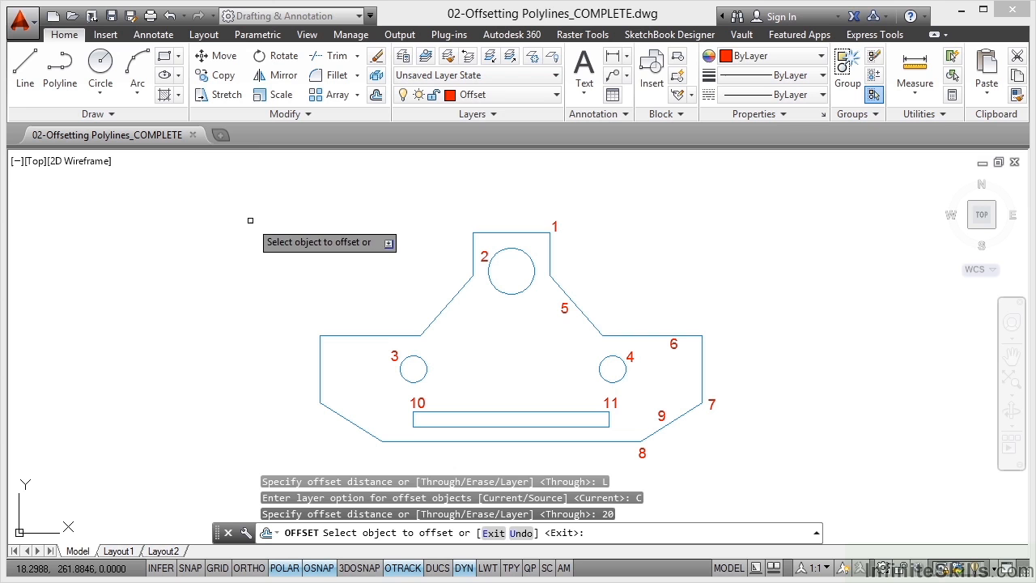
mouse_move(518, 188)
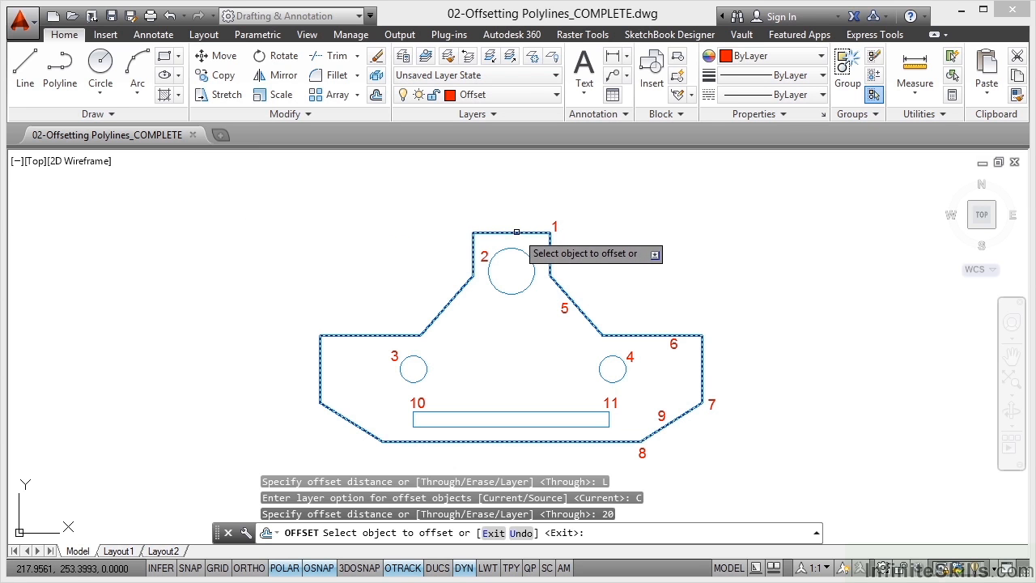
Pick the gasket outline as the object to offset 20 units outward.
left_click(515, 227)
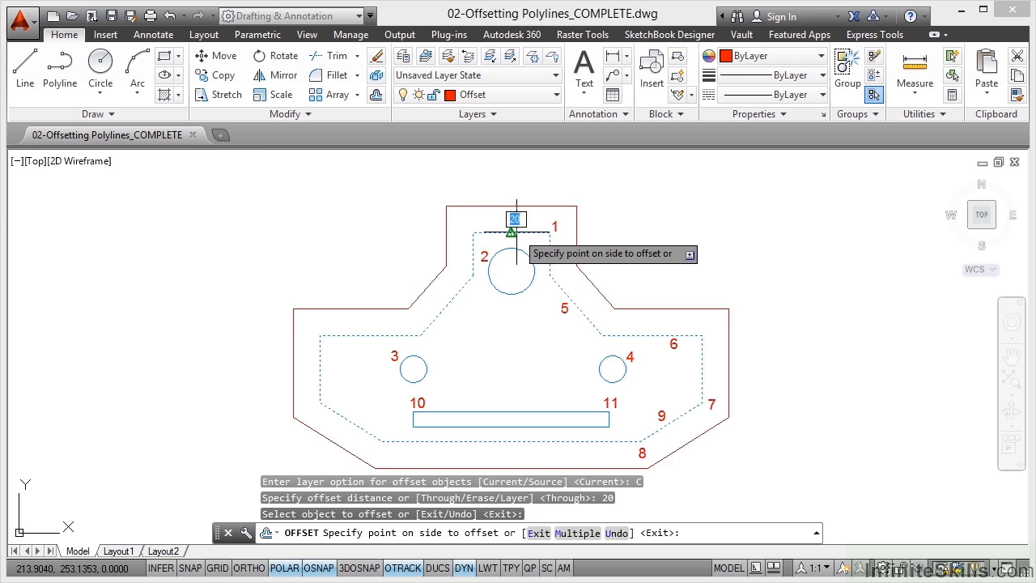
mouse_move(512, 272)
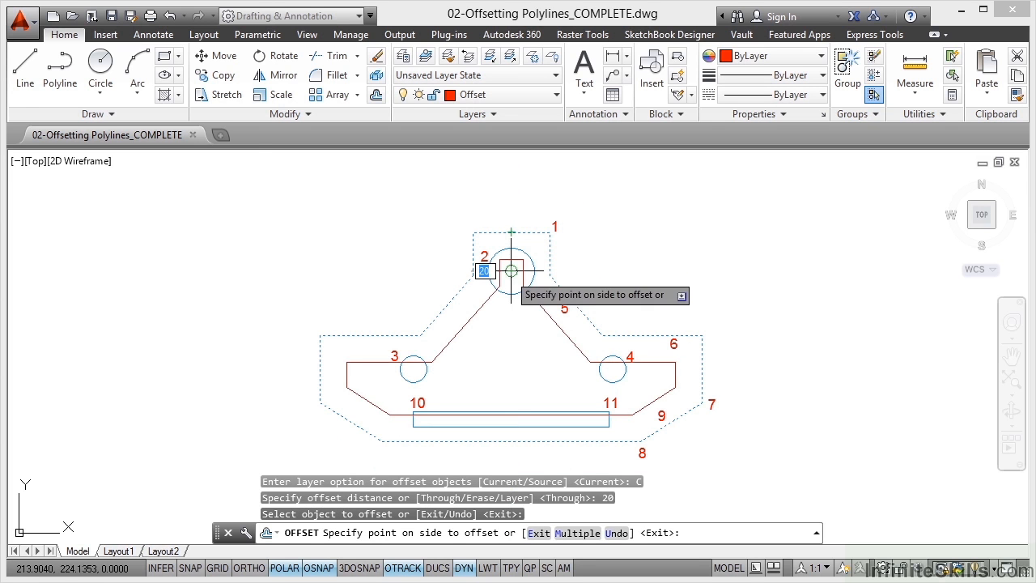
mouse_move(512, 207)
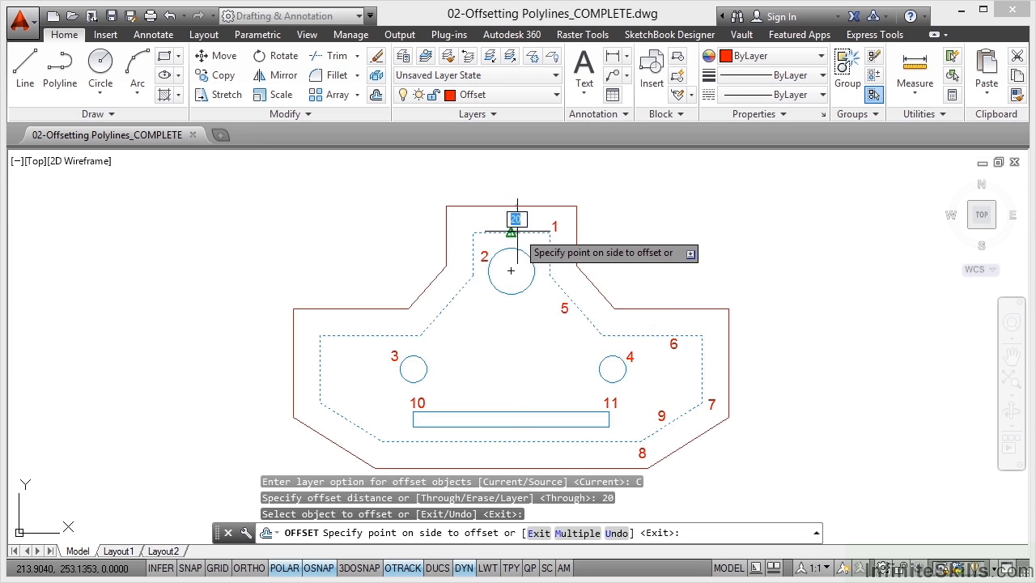
mouse_move(609, 178)
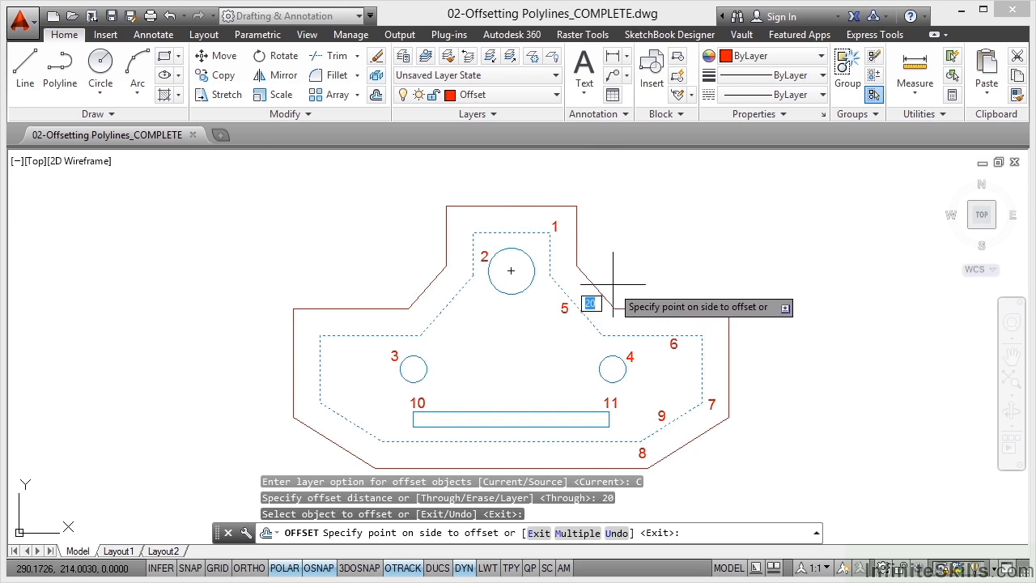
mouse_move(706, 218)
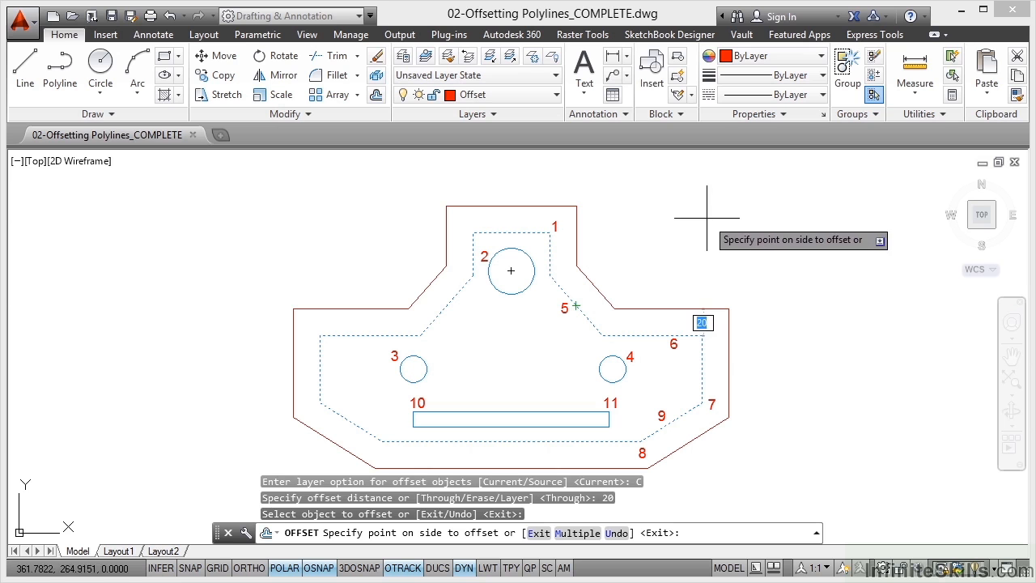
mouse_move(677, 230)
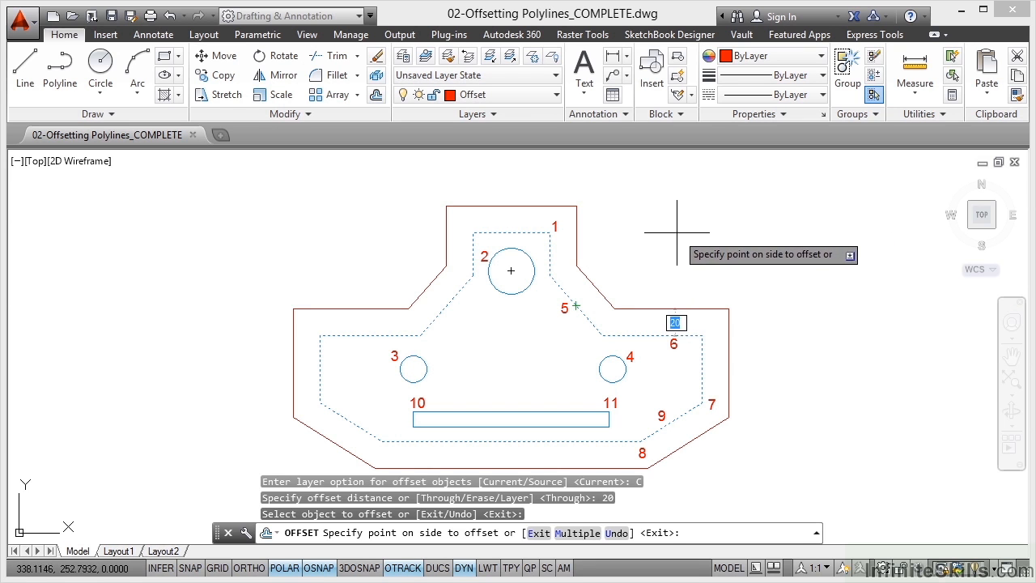
mouse_move(700, 204)
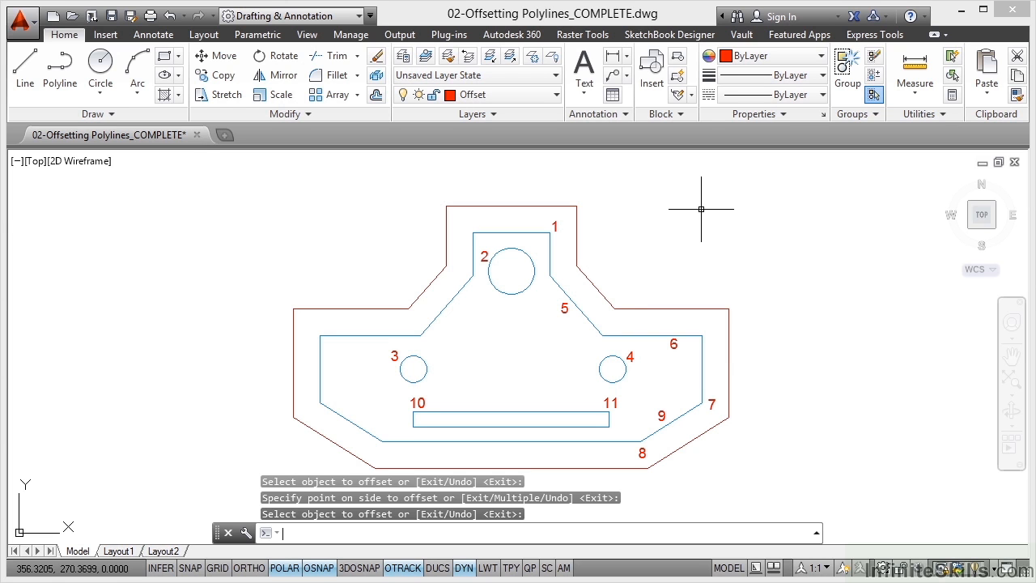
Undo the outward offset copy of the gasket outline.
left_click(558, 288)
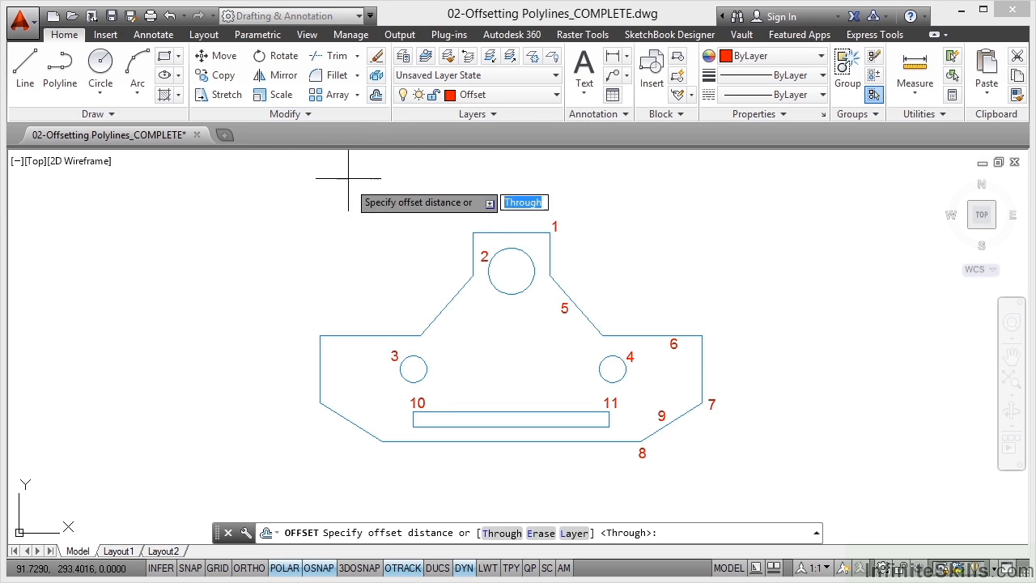
Set Offset to keep copies on the current layer and erase the original afterwards.
right_click(348, 178)
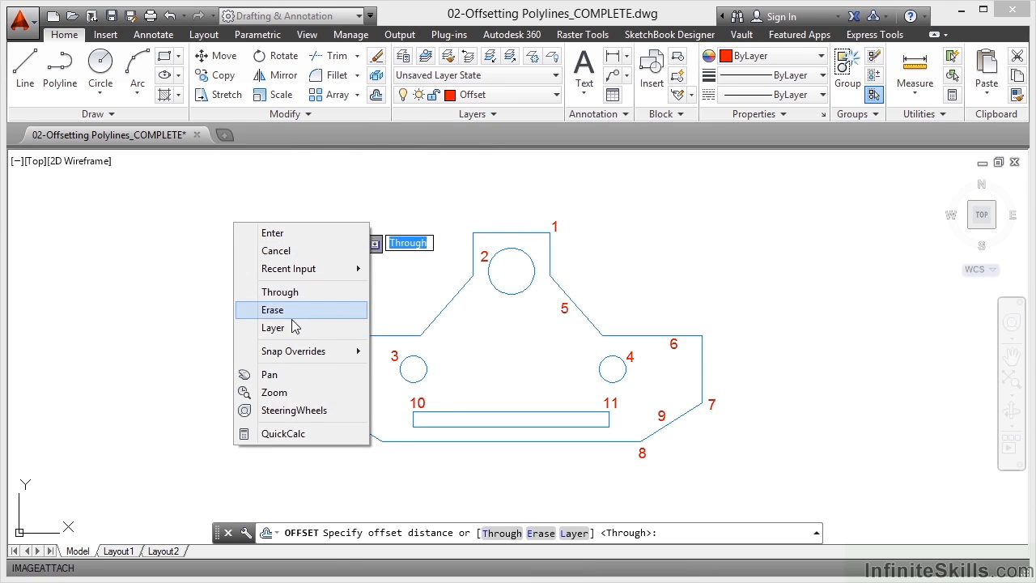
left_click(274, 327)
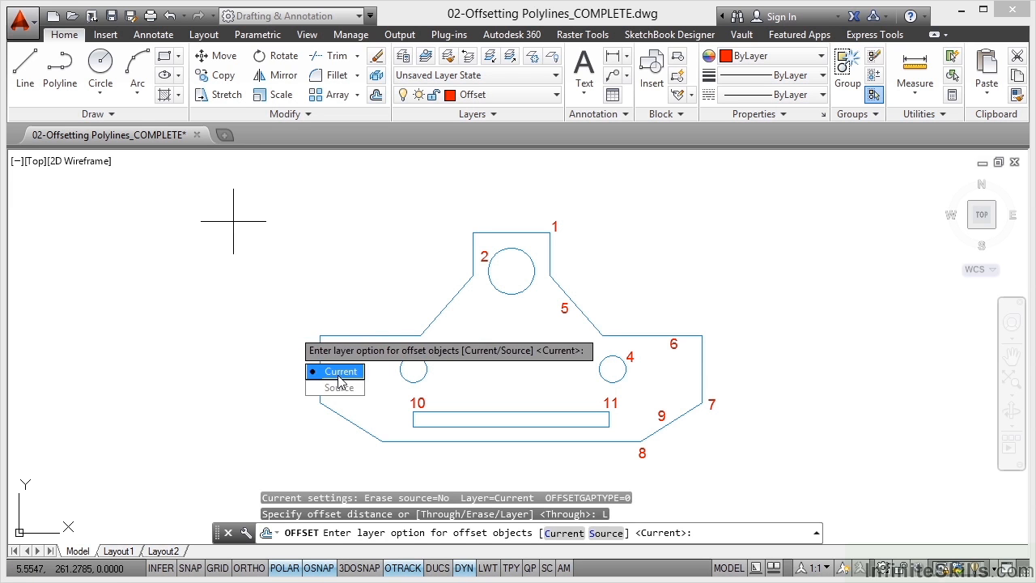
left_click(342, 371)
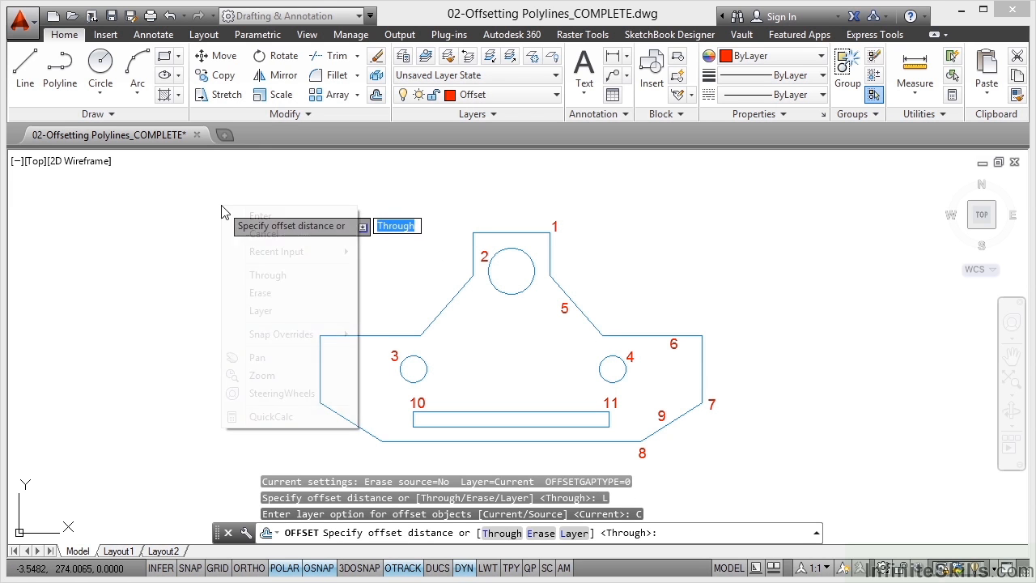
left_click(259, 291)
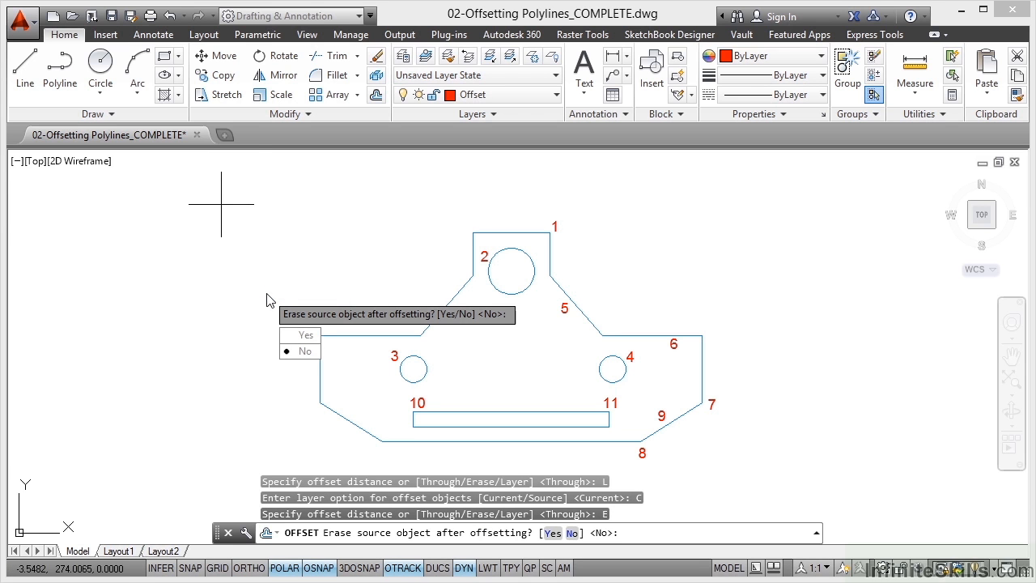
mouse_move(301, 335)
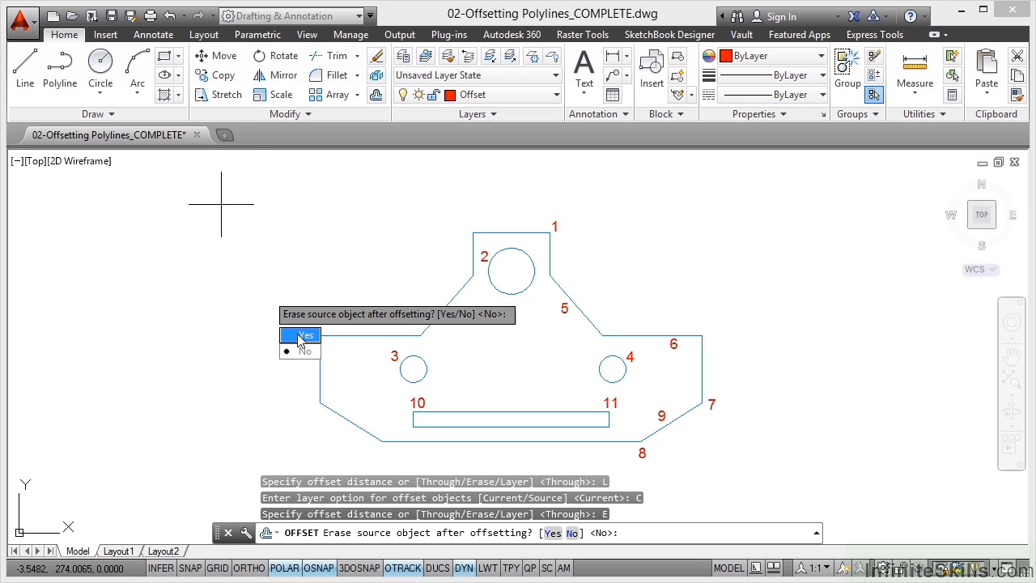
left_click(305, 349)
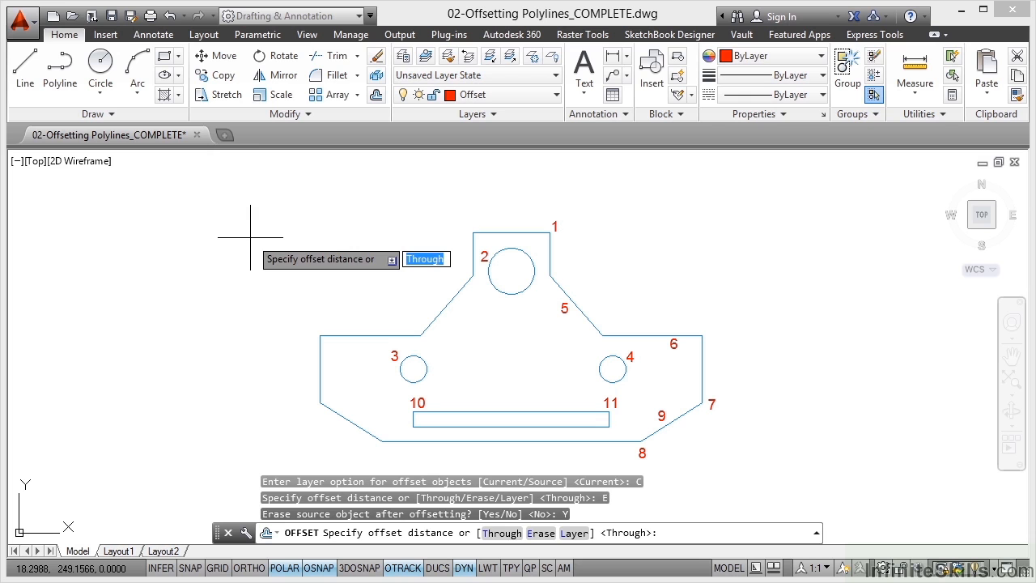
Set the offset distance to 20 and pick the gasket outline to offset.
type("20")
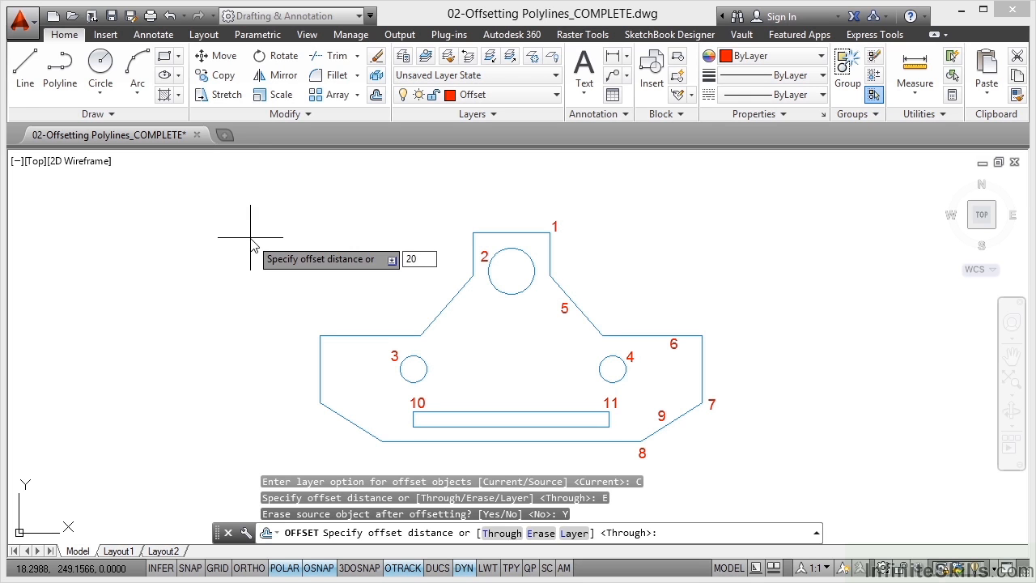
key("Return")
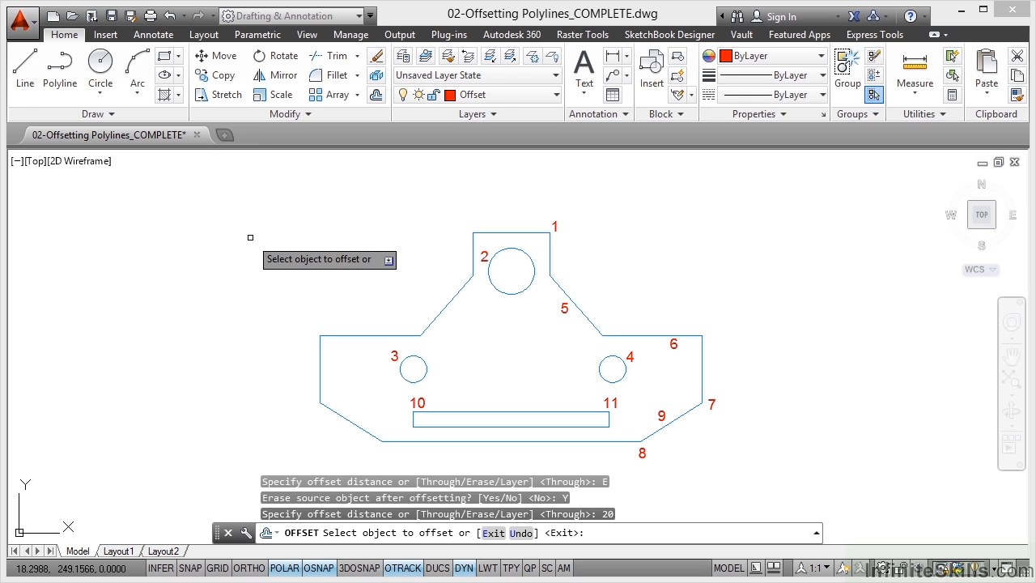
mouse_move(513, 223)
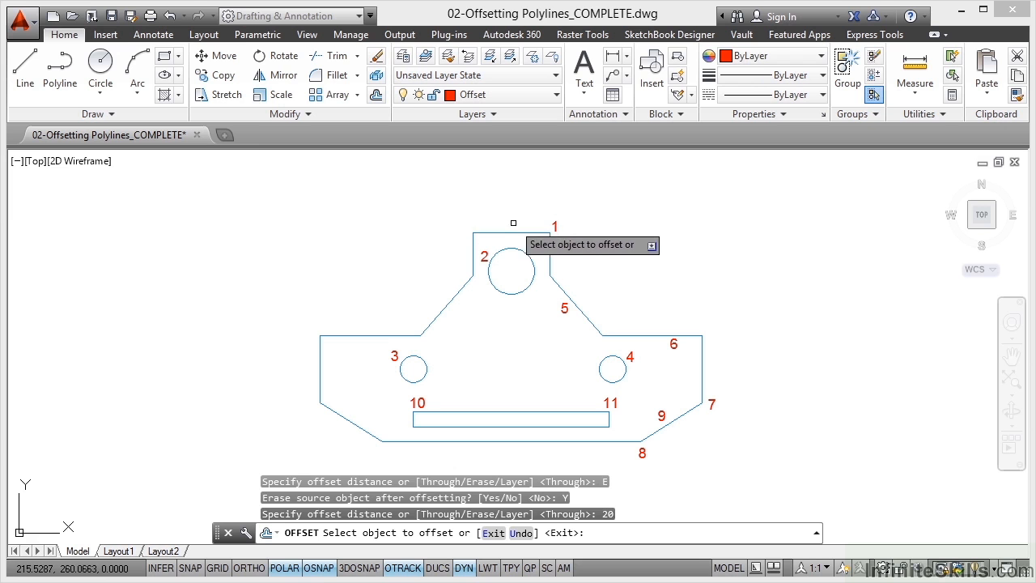
left_click(510, 235)
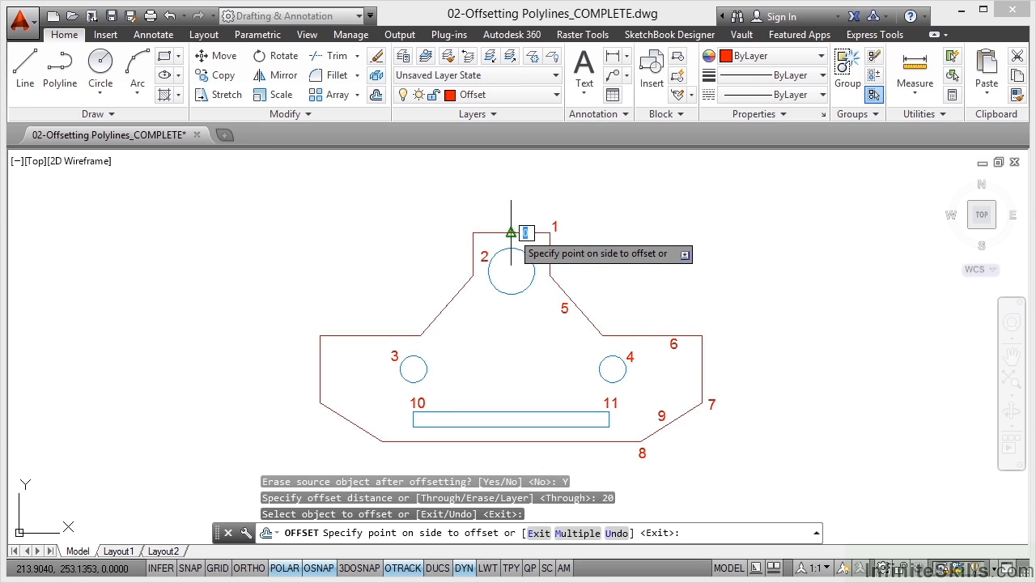
mouse_move(512, 269)
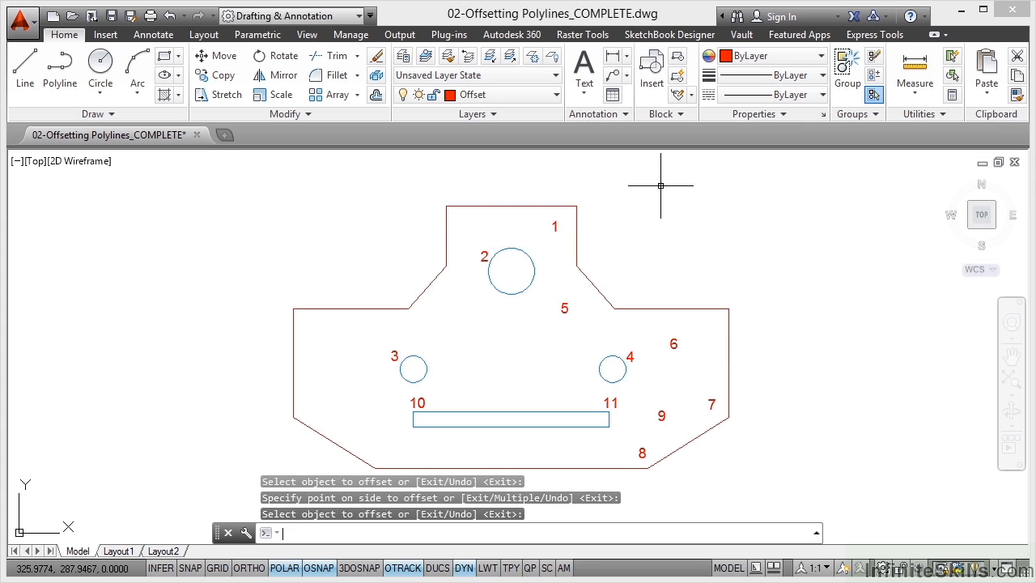
left_click(596, 285)
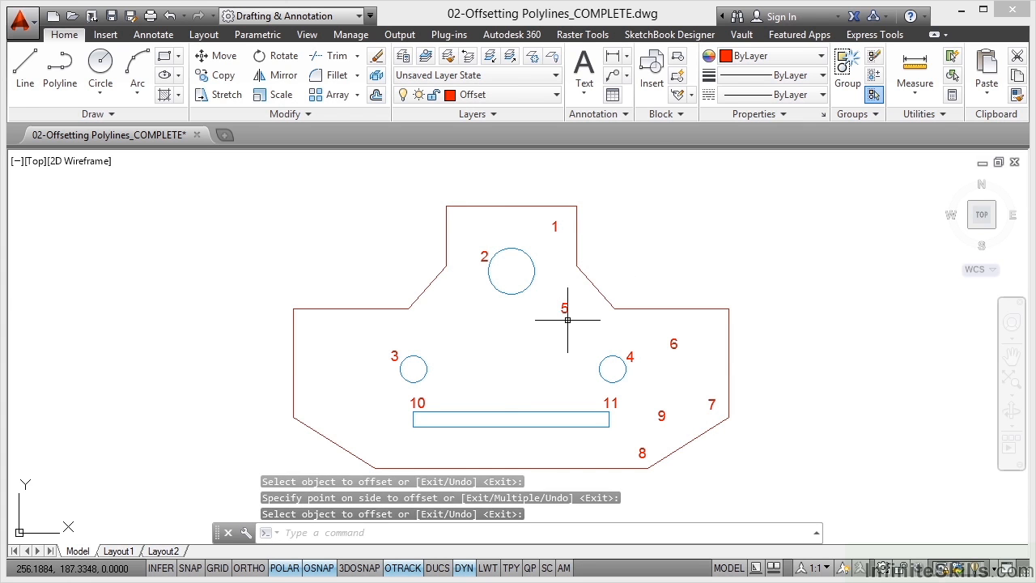
mouse_move(666, 240)
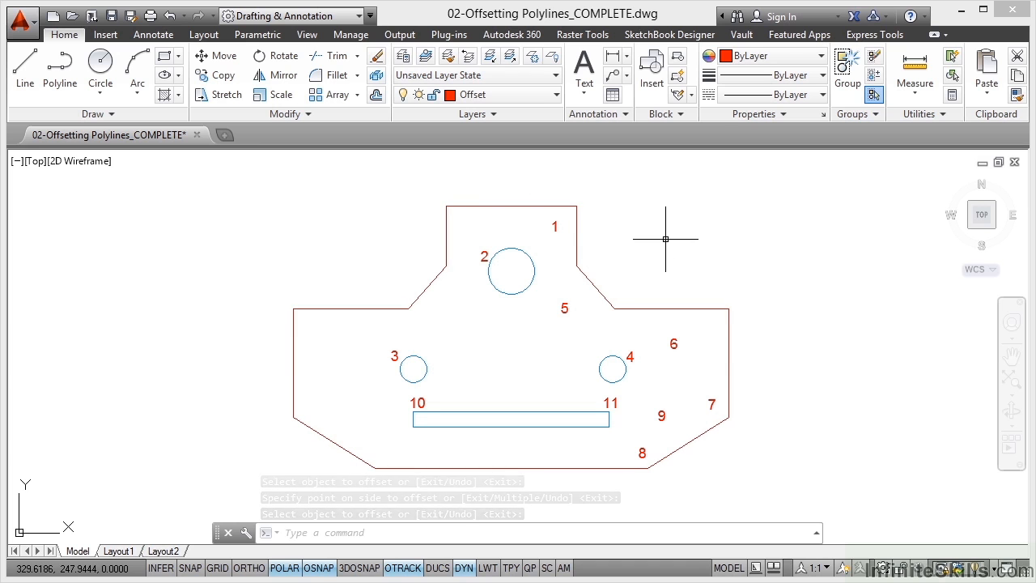